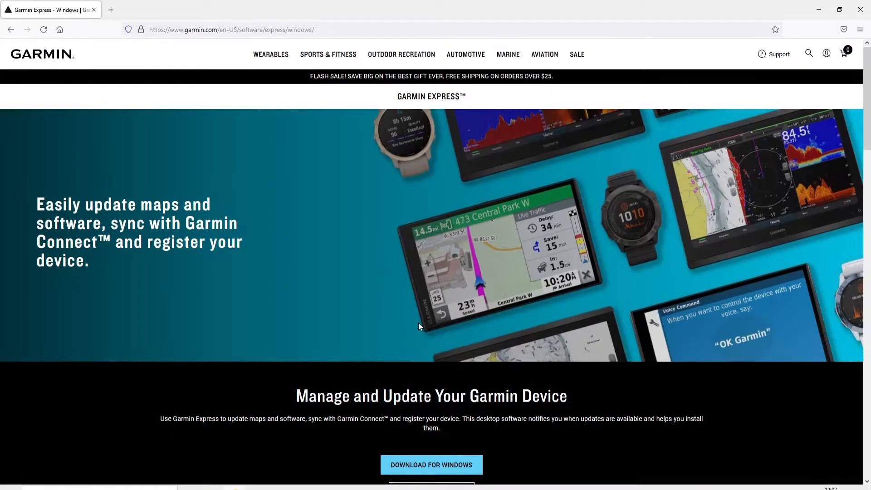
# Step: Download and save the GarminExpress.exe Windows installer from Firefox, then run it
pyautogui.scroll(-3)
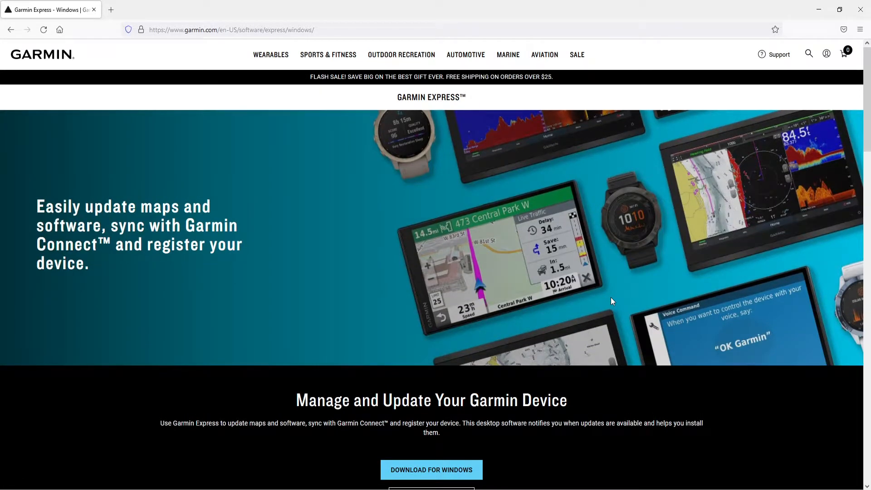
pyautogui.scroll(-3)
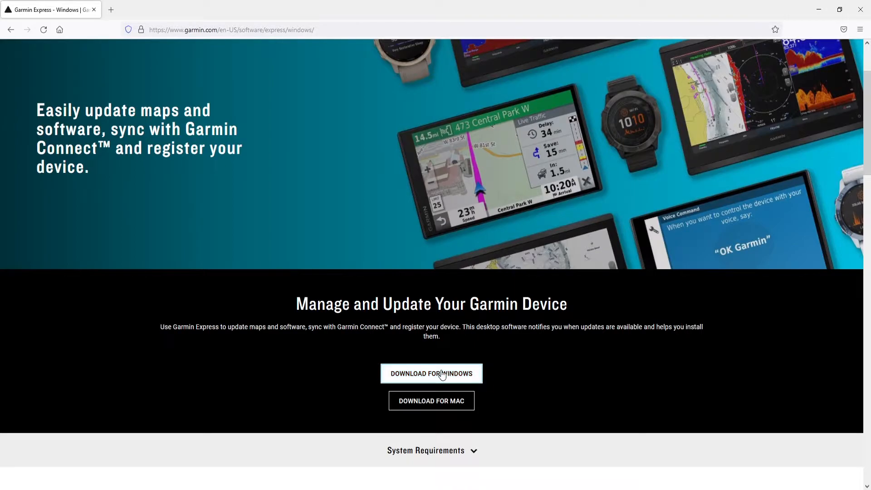
pyautogui.click(431, 373)
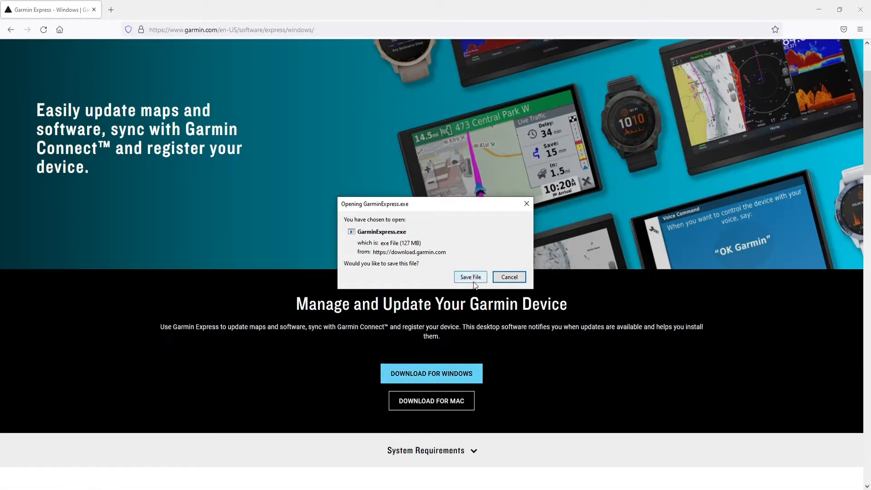
pyautogui.click(469, 276)
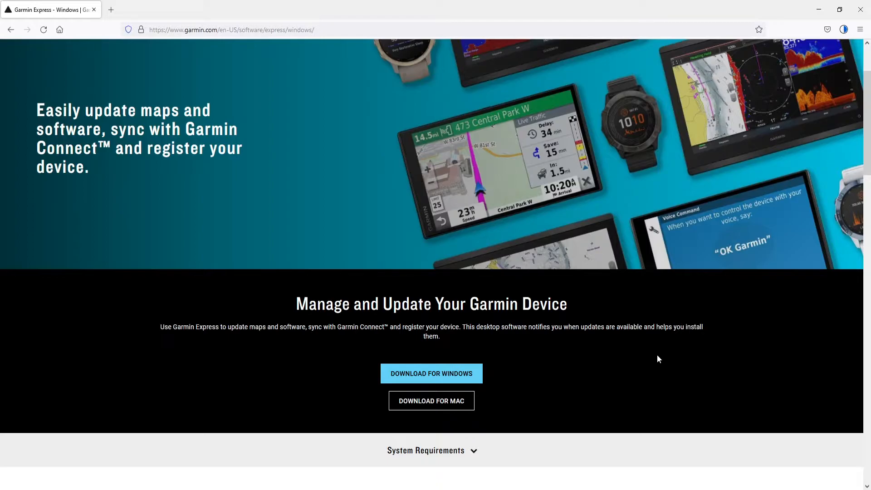
pyautogui.moveTo(663, 360)
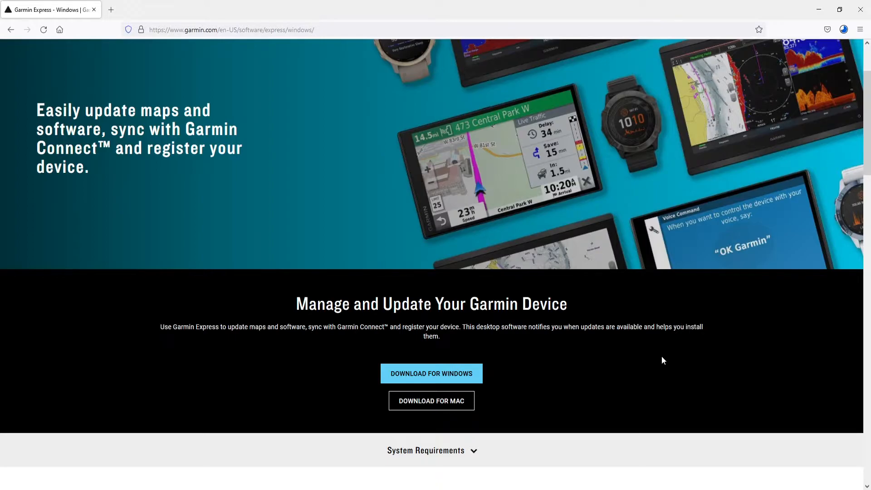
pyautogui.click(431, 373)
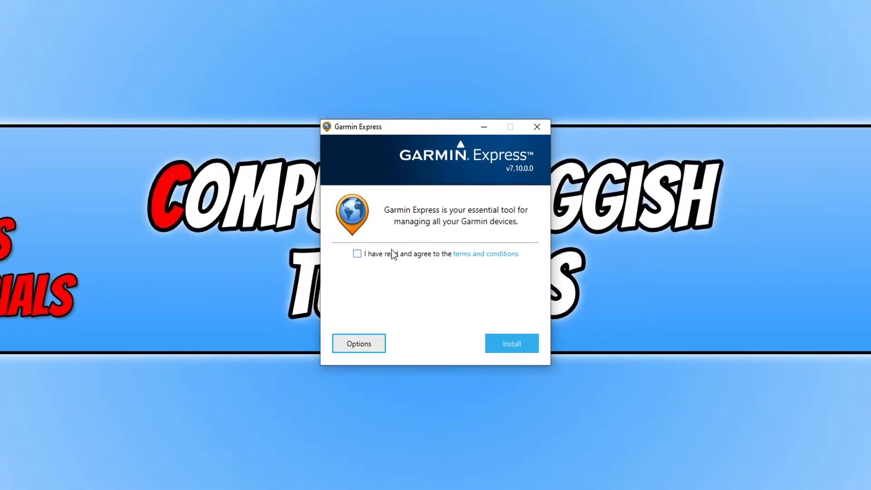
# Step: Accept the terms, keep the default install location, install Garmin Express v7.10.0.0 and launch it
pyautogui.click(357, 254)
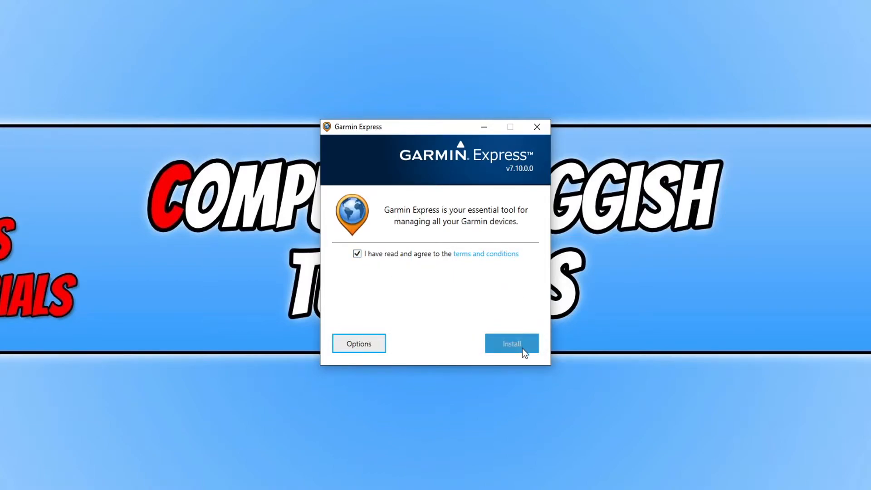
pyautogui.click(359, 343)
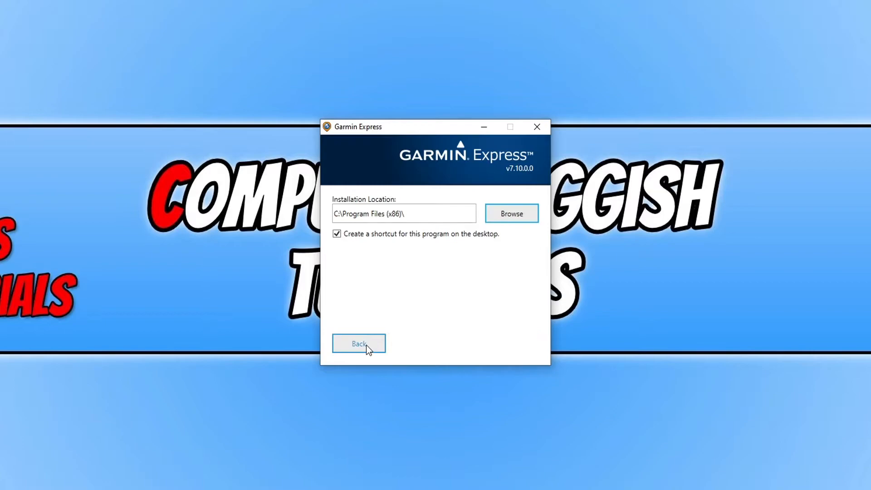
pyautogui.moveTo(437, 274)
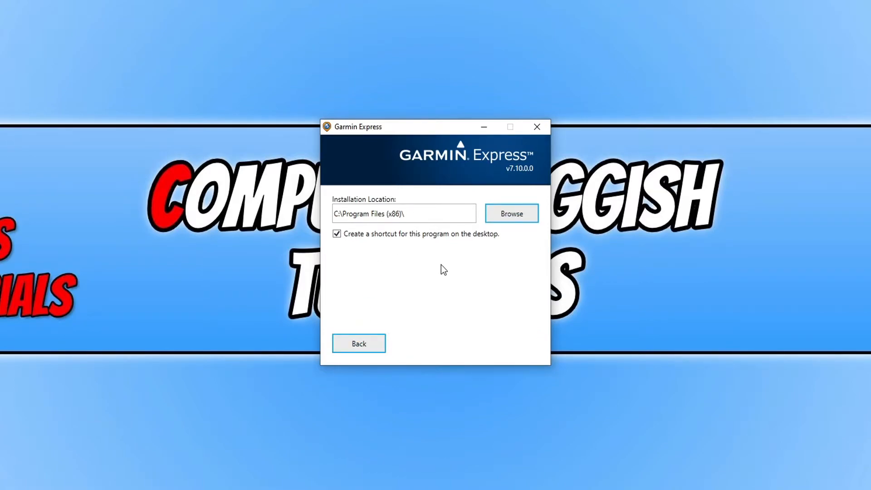
pyautogui.click(359, 343)
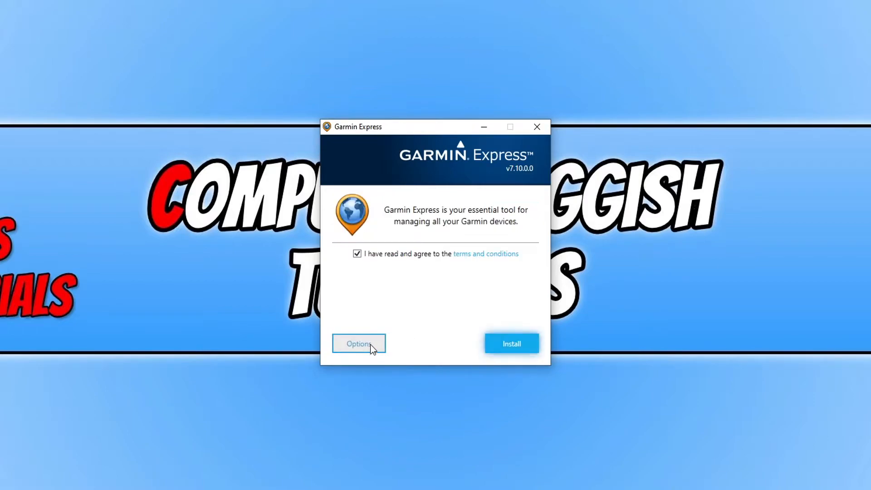
pyautogui.click(511, 343)
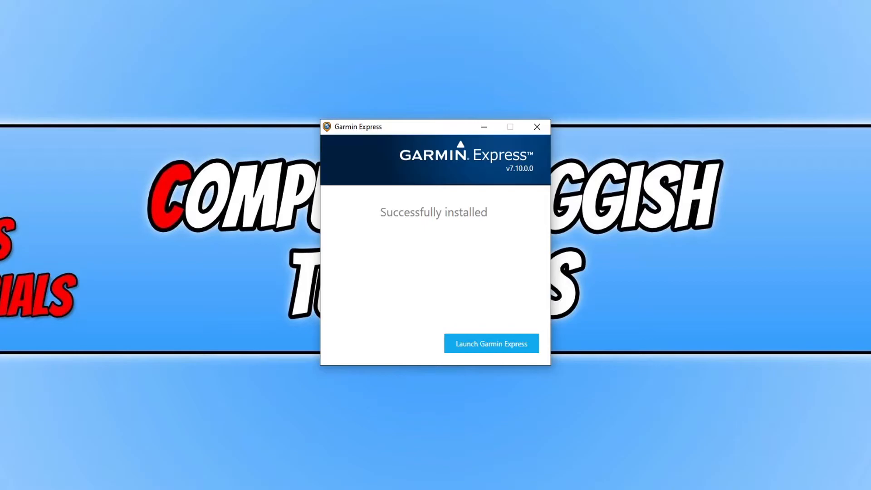
pyautogui.click(490, 343)
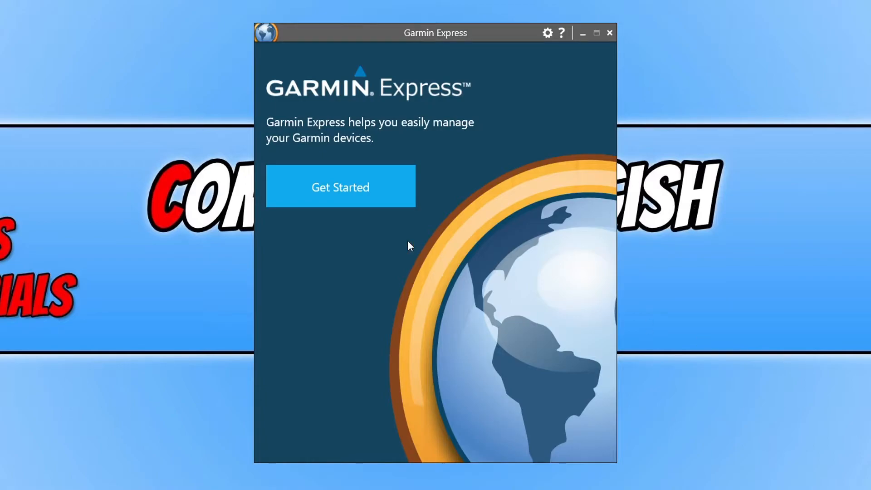
# Step: Get started, search for a connected device and add the found Dashcam 55
pyautogui.click(341, 187)
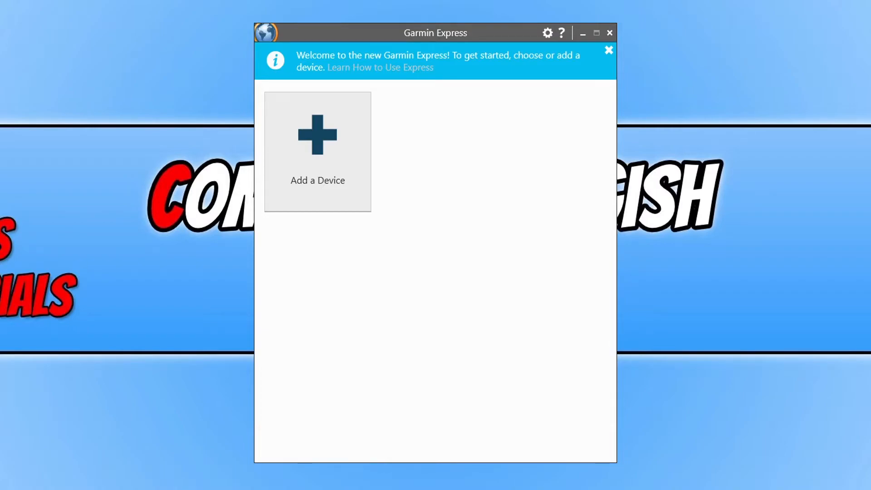
pyautogui.moveTo(309, 145)
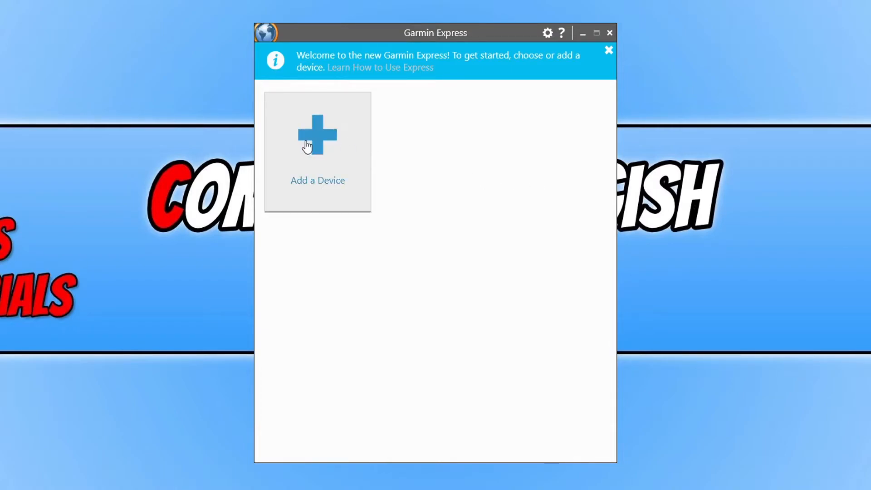
pyautogui.click(318, 134)
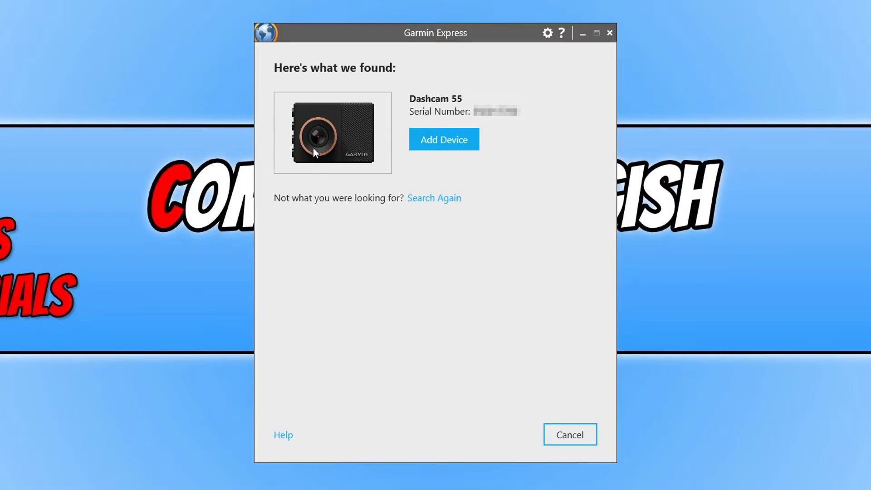
pyautogui.moveTo(402, 161)
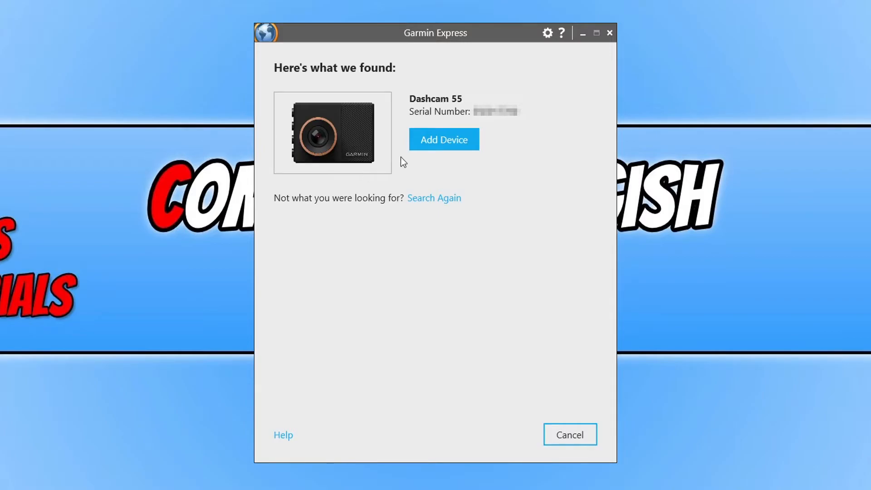
pyautogui.click(443, 139)
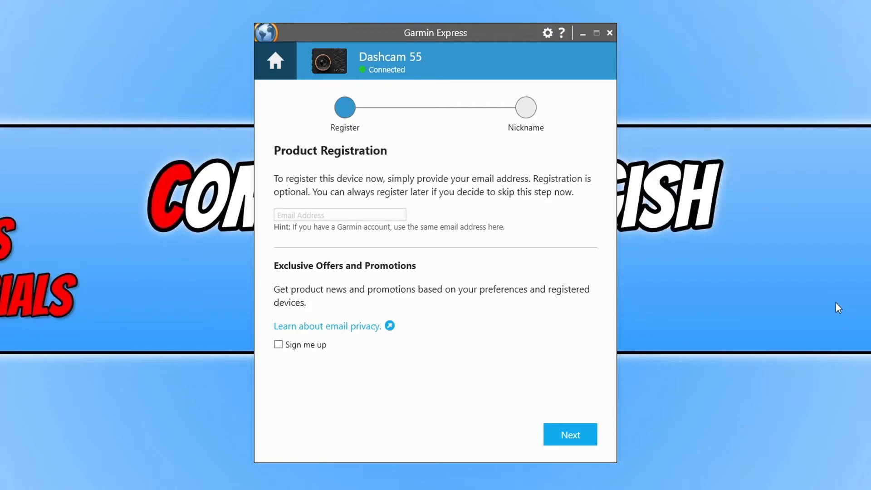
# Step: Skip registration with no email and keep the default nickname 'Dashcam 55'
pyautogui.click(338, 215)
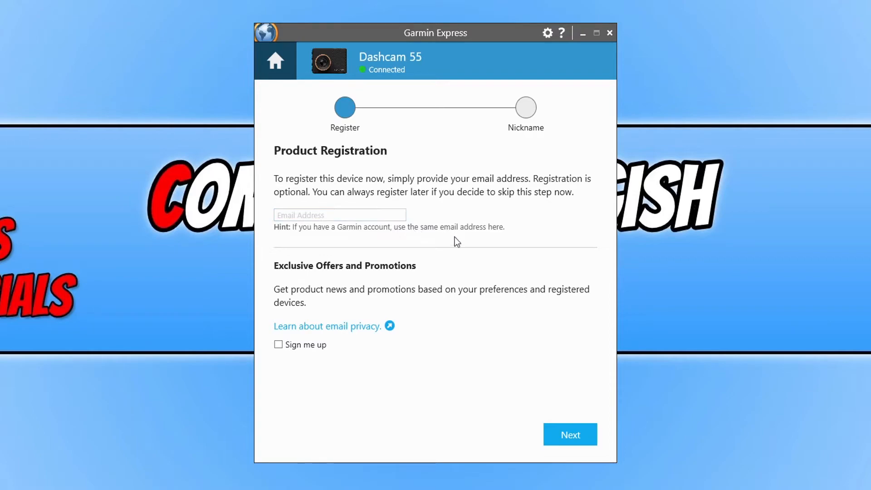
pyautogui.click(570, 434)
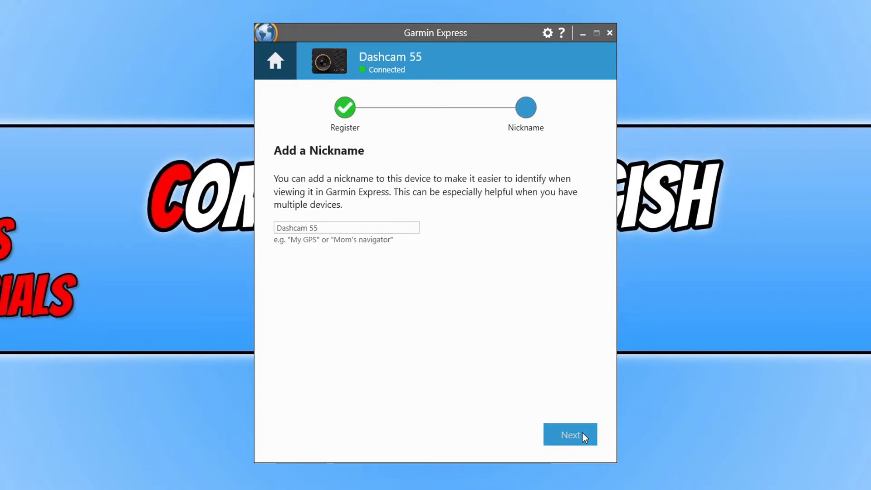
pyautogui.moveTo(580, 417)
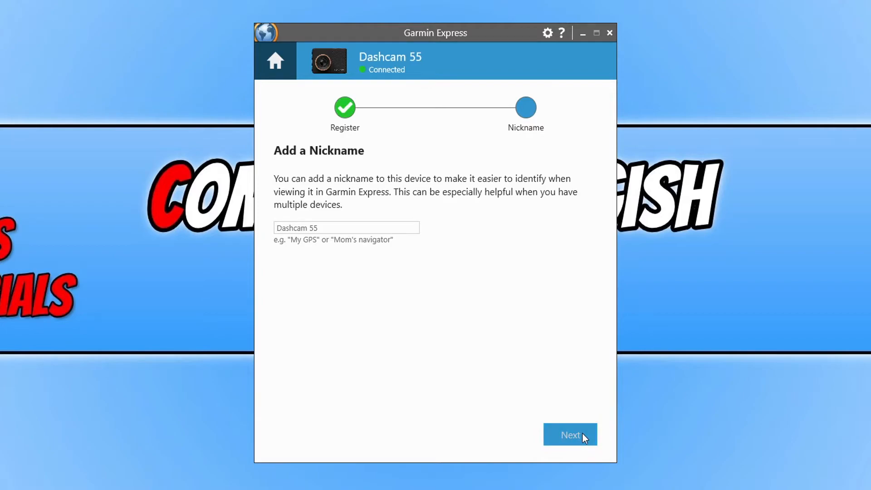
pyautogui.click(569, 435)
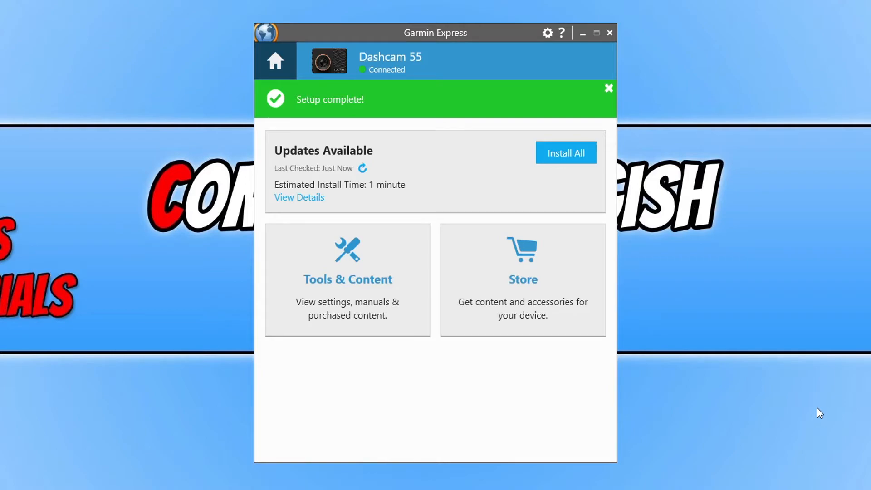
pyautogui.moveTo(405, 189)
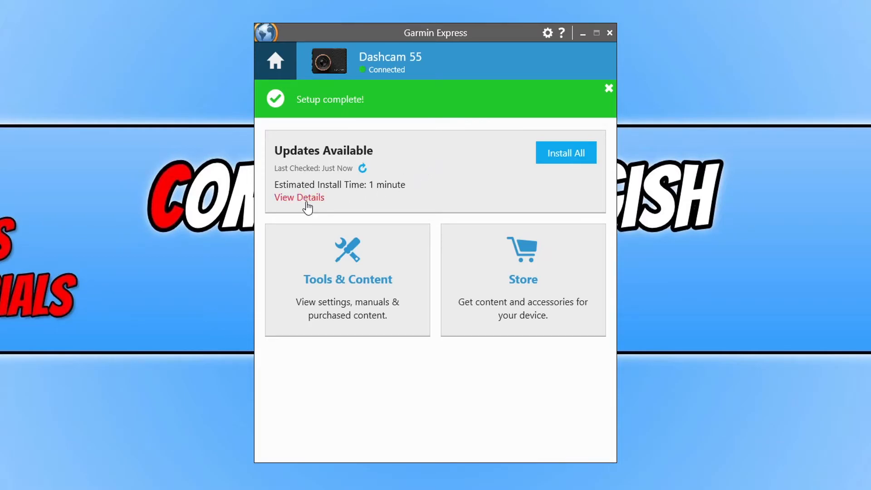
# Step: Show the details of the 8 available updates for the Dashcam 55
pyautogui.click(299, 197)
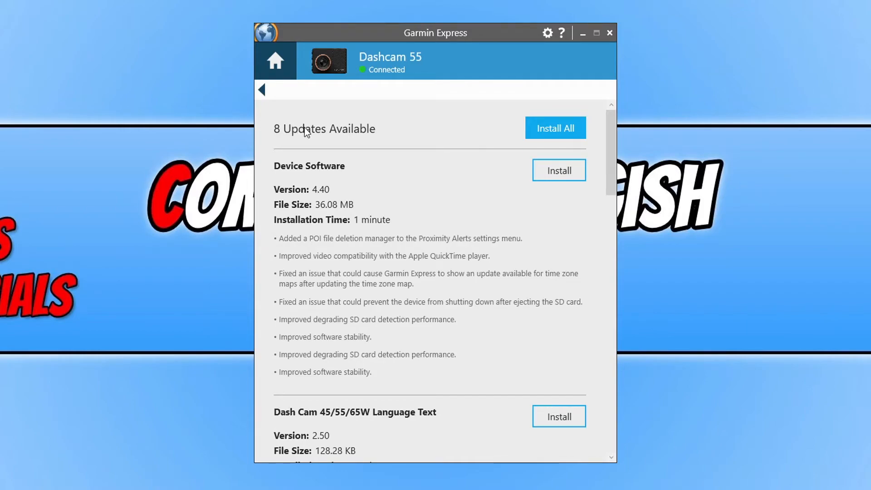
pyautogui.moveTo(353, 140)
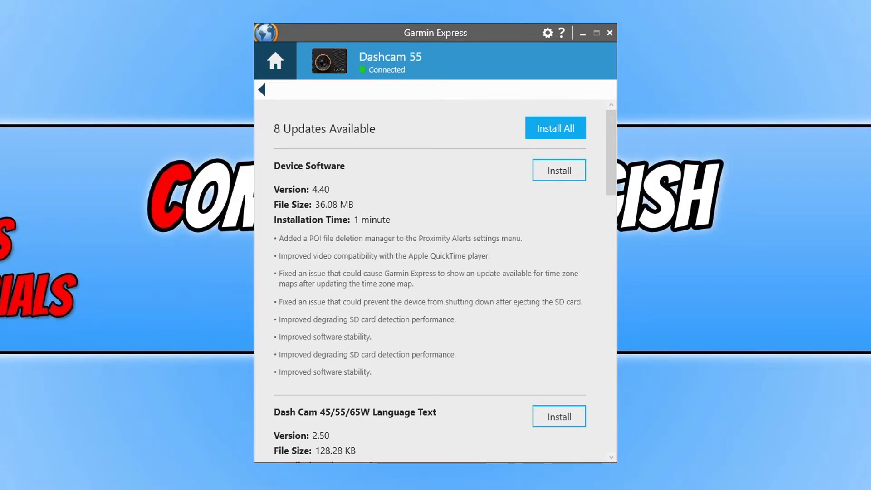
pyautogui.moveTo(601, 127)
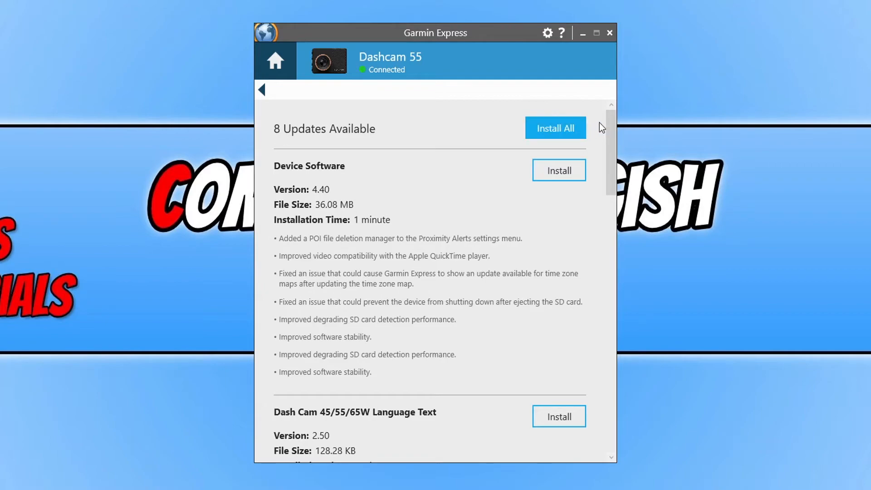
pyautogui.scroll(-3)
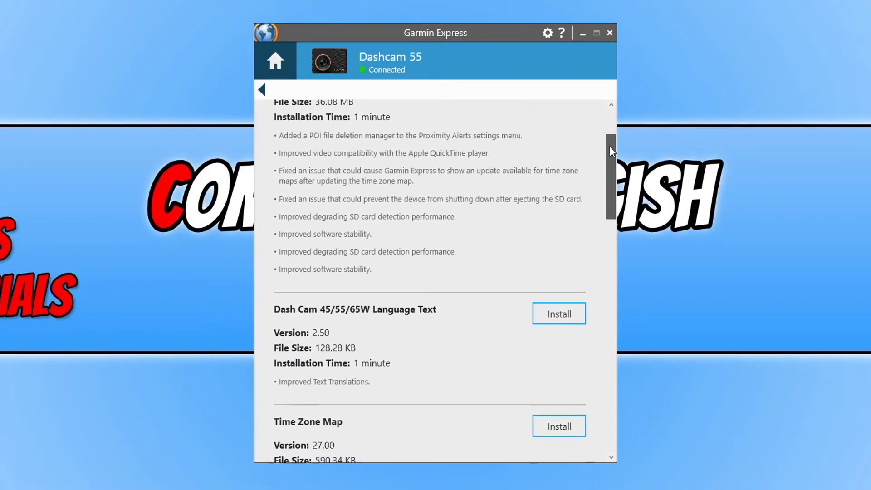
pyautogui.scroll(-3)
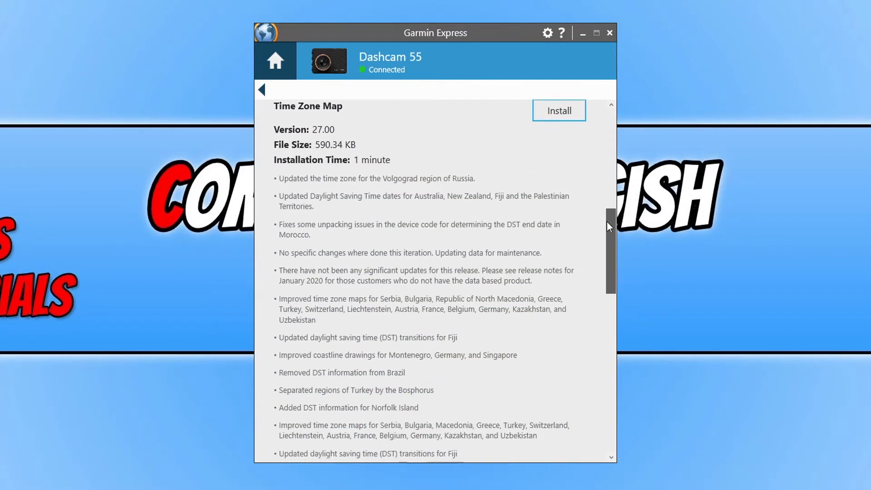
pyautogui.scroll(-3)
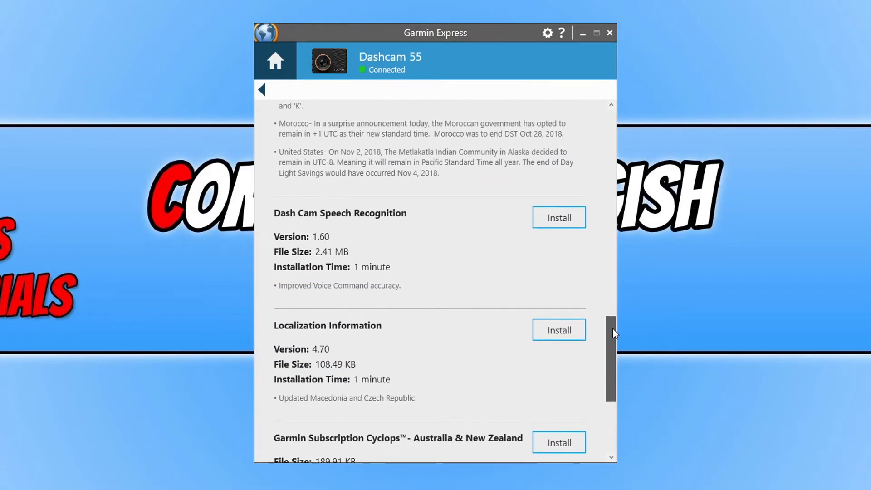
pyautogui.scroll(-3)
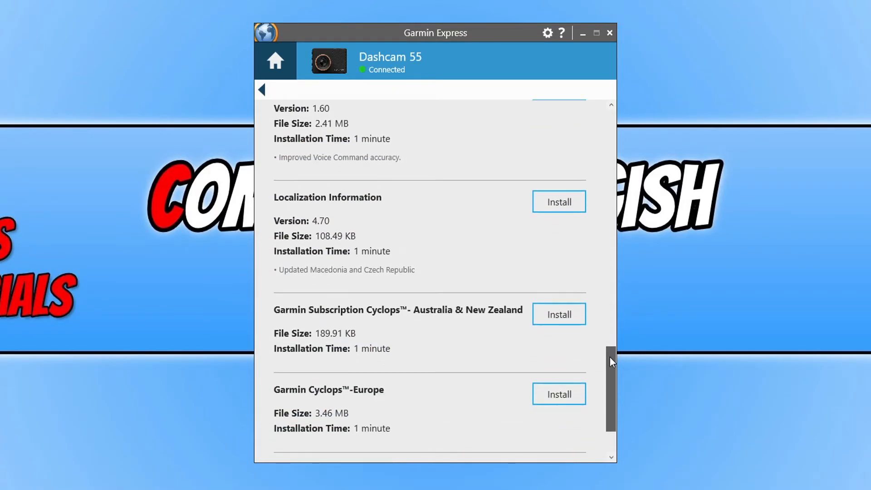
pyautogui.scroll(-3)
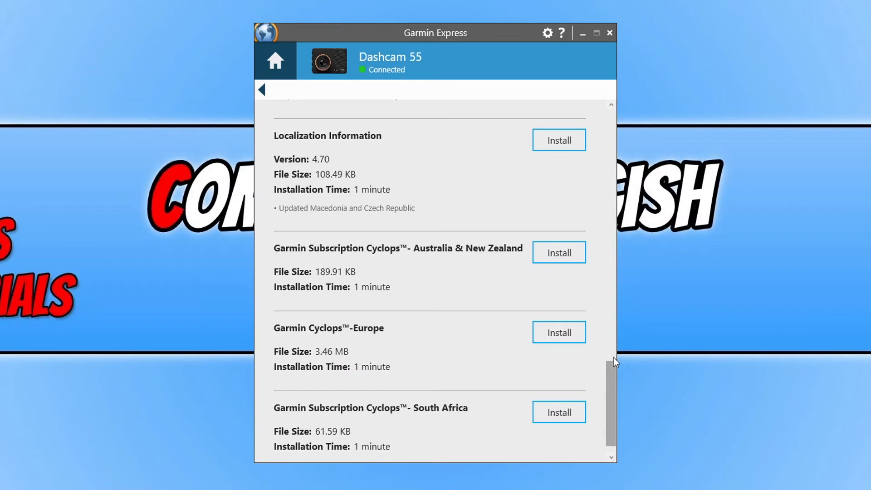
pyautogui.moveTo(397, 275)
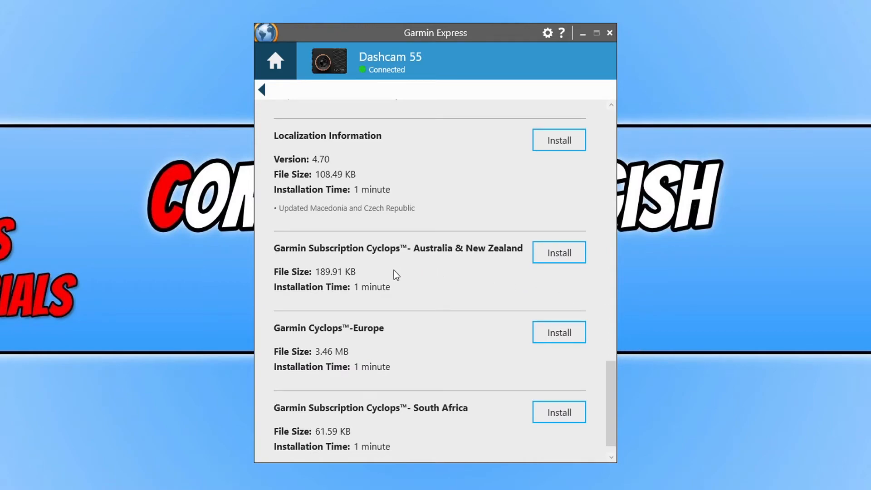
pyautogui.moveTo(449, 269)
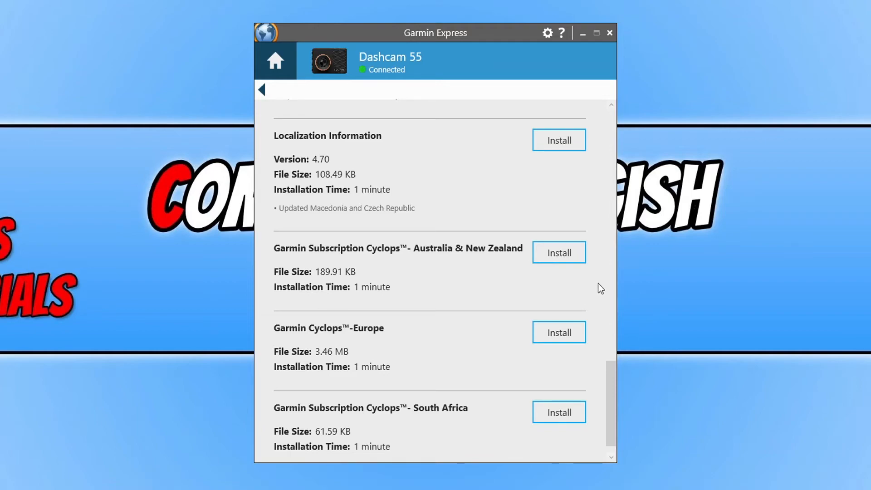
pyautogui.scroll(-3)
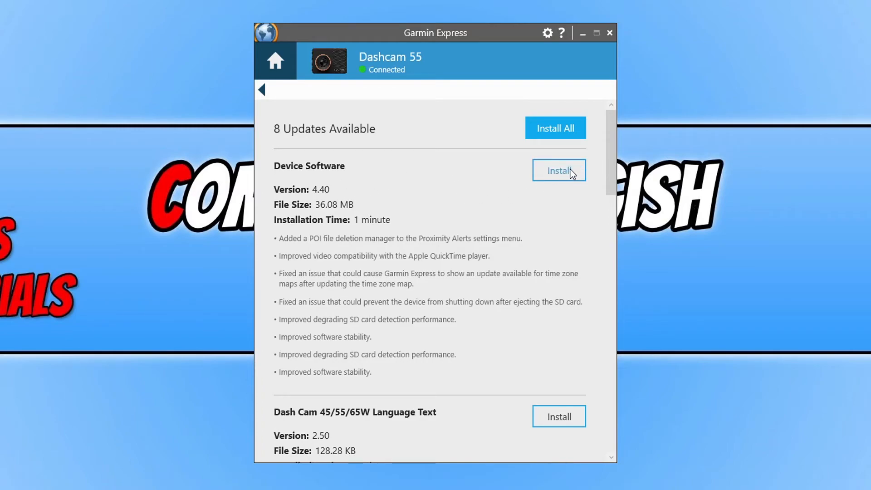
# Step: Start the Device Software update alone and accept its license terms
pyautogui.click(559, 171)
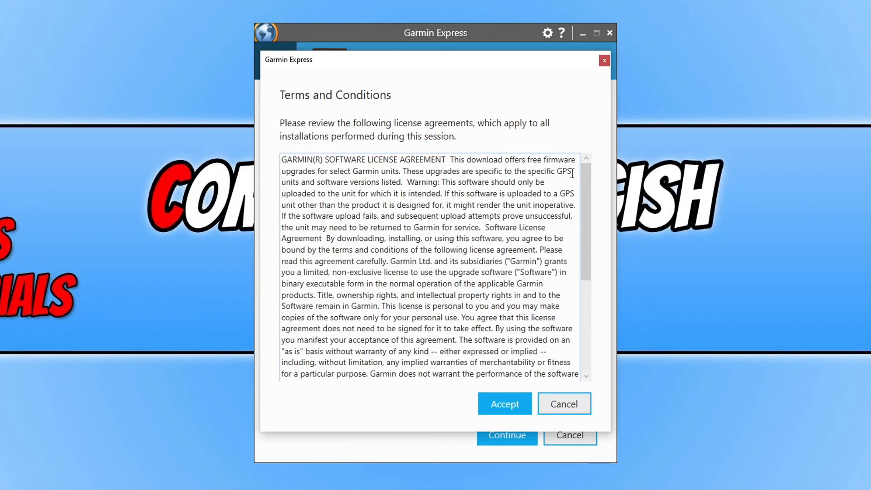
pyautogui.scroll(-3)
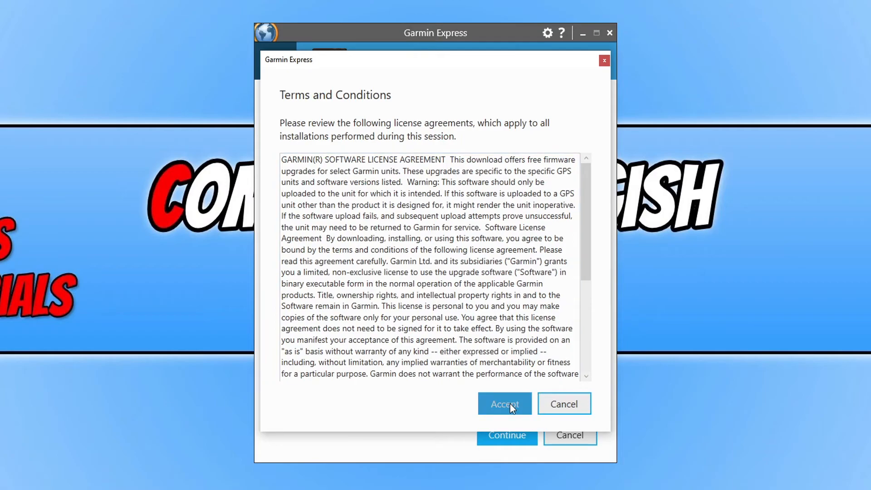
pyautogui.click(504, 404)
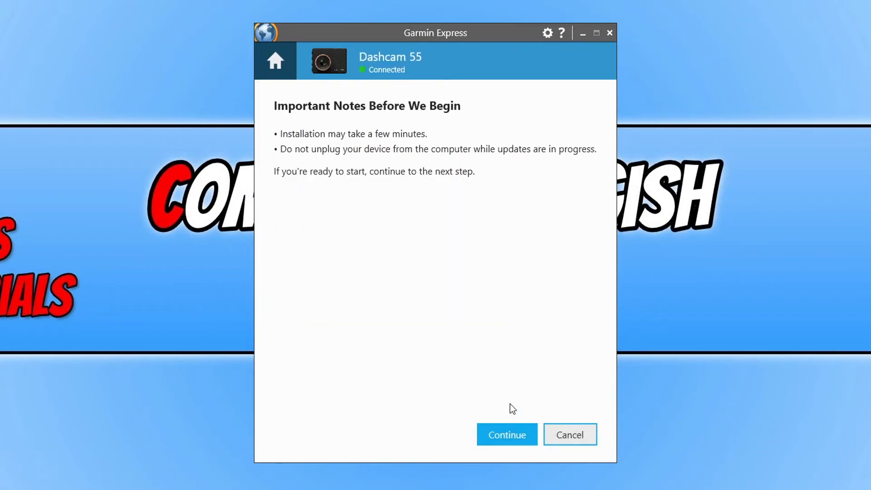
pyautogui.moveTo(551, 382)
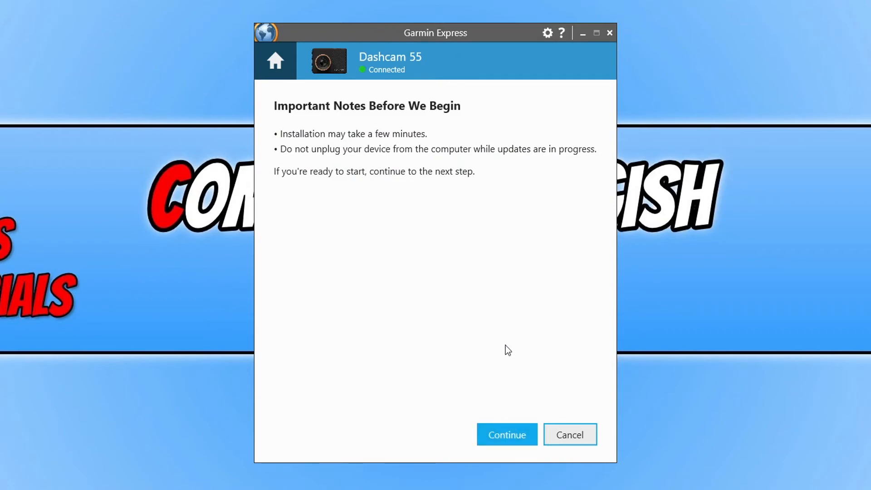
pyautogui.moveTo(501, 400)
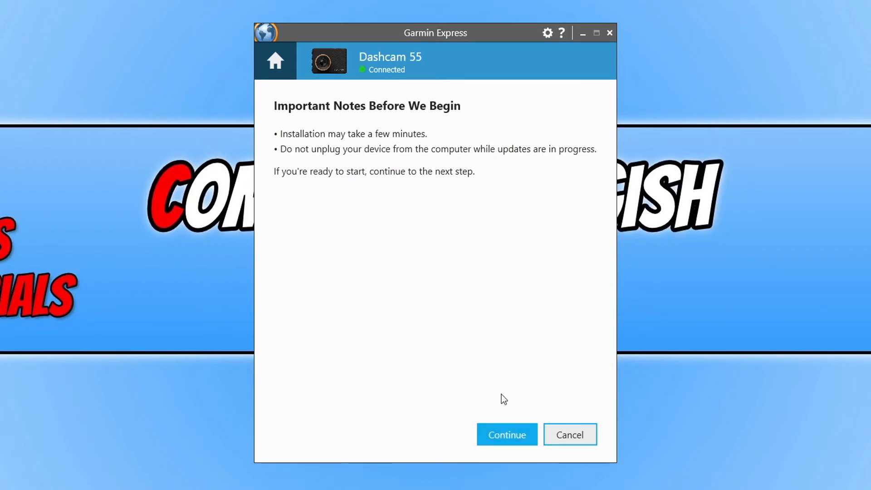
pyautogui.moveTo(522, 404)
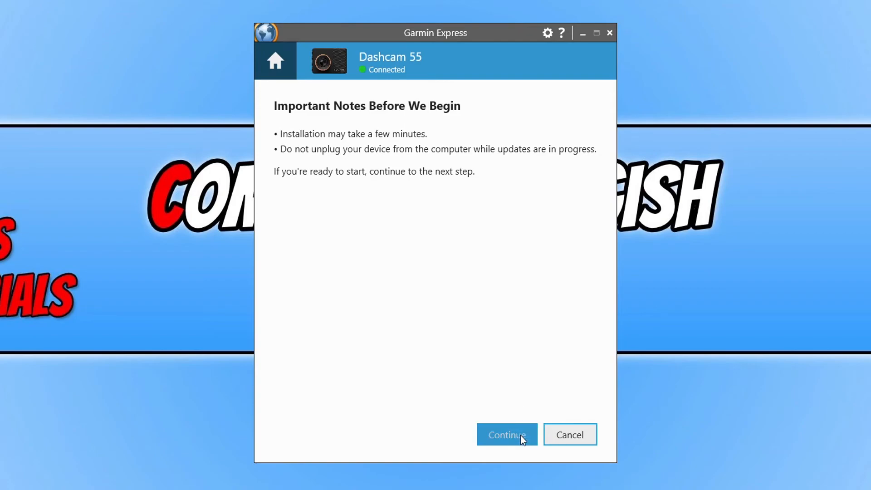
# Step: Continue past the important notes to begin installing the Device Software update
pyautogui.click(507, 435)
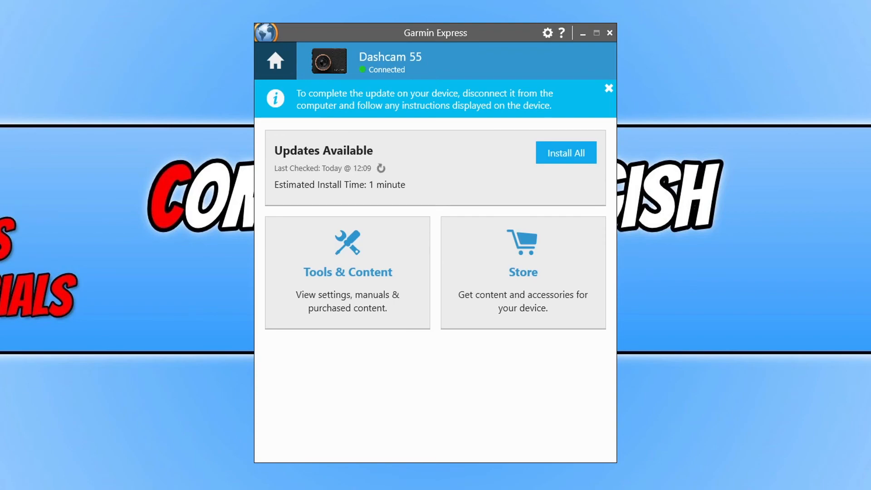
# Step: Recheck for available updates from the dashboard after the update
pyautogui.click(380, 169)
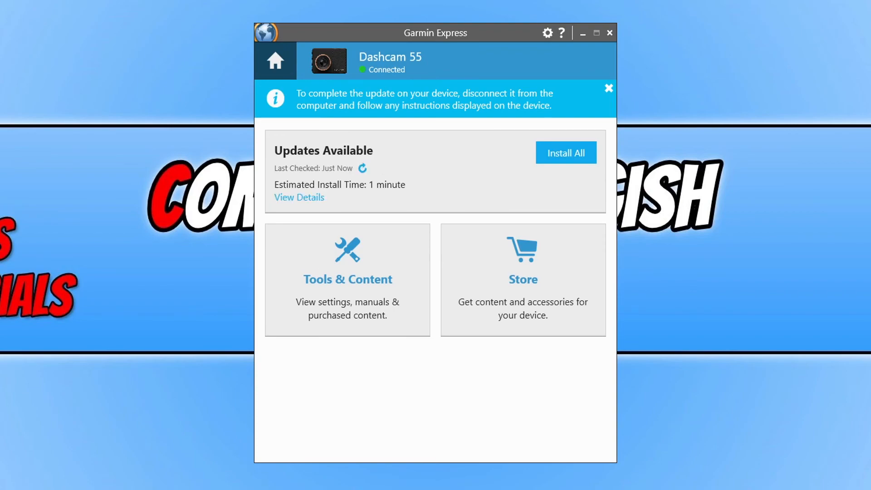